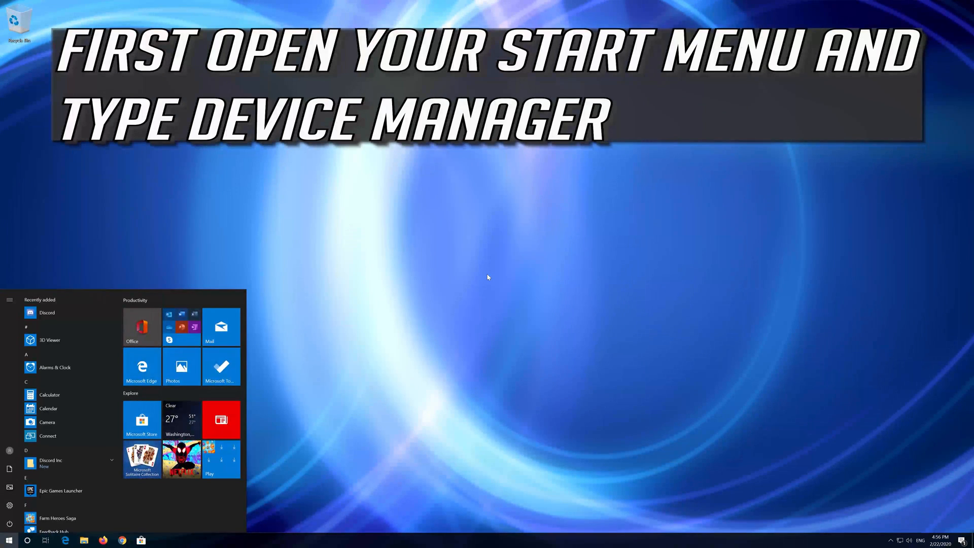
Step: Launch Device Manager from a Start menu search for 'device manager'
{"action": "type", "text": "device manager"}
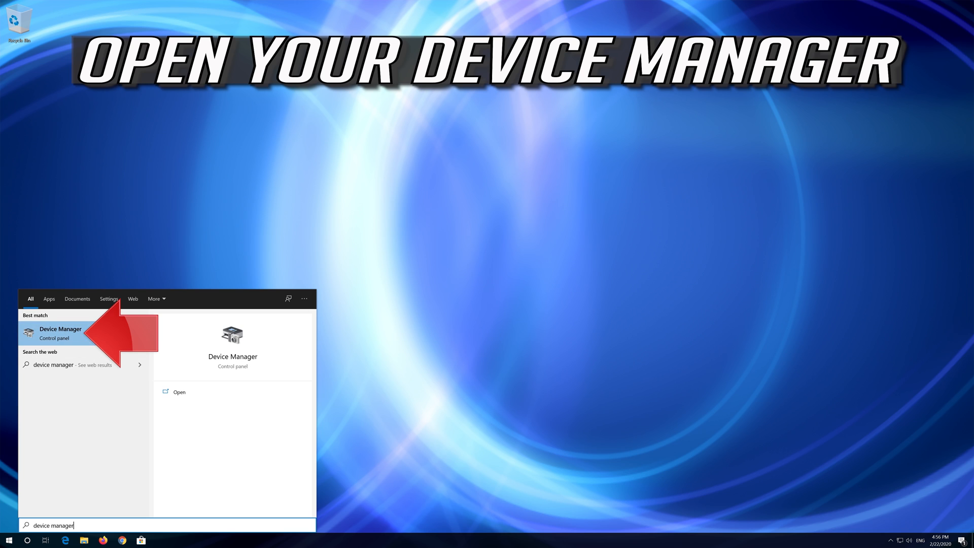
{"action": "left_click", "coordinate": [60, 333]}
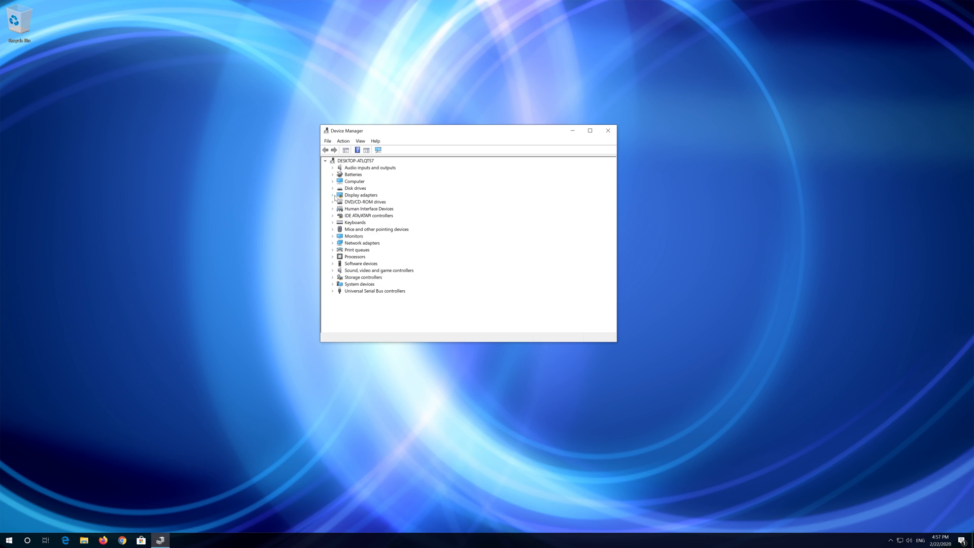
Step: Bring up the properties of the VirtualBox Graphics Adapter under Display adapters
{"action": "left_click", "coordinate": [333, 195]}
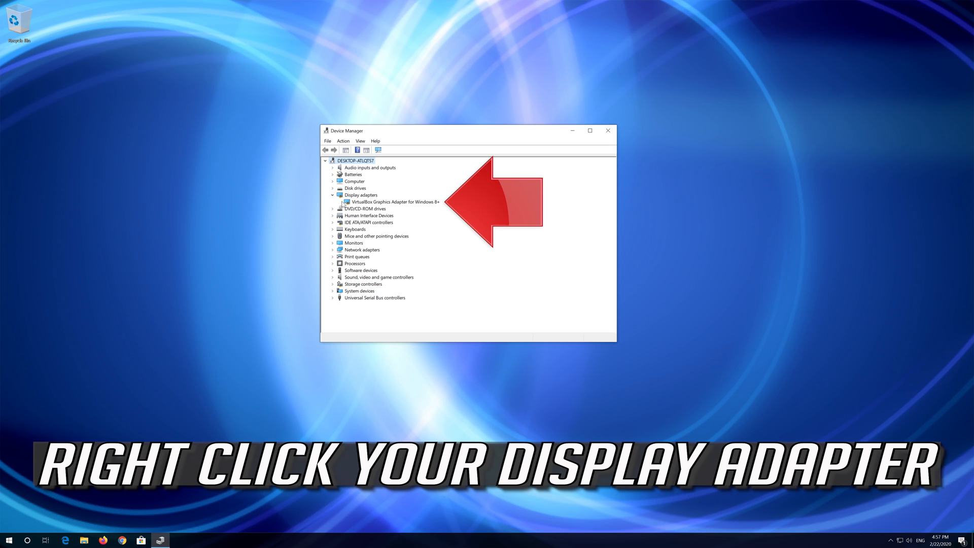
{"action": "left_click", "coordinate": [393, 202]}
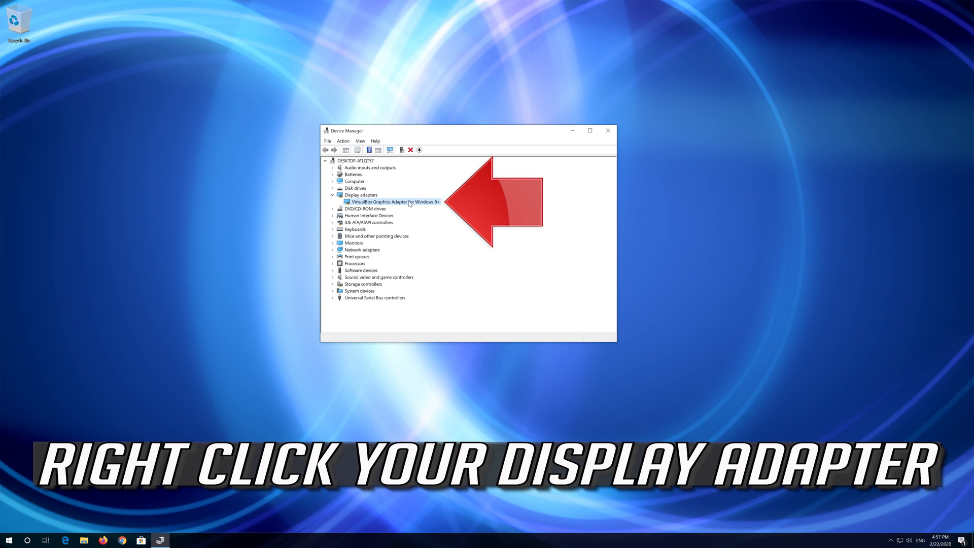
{"action": "right_click", "coordinate": [394, 201]}
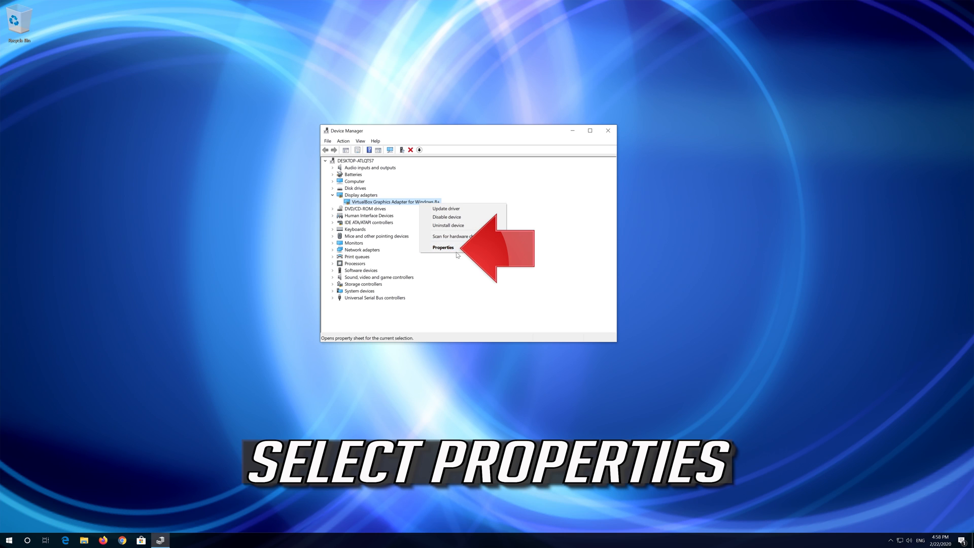
{"action": "mouse_move", "coordinate": [442, 248]}
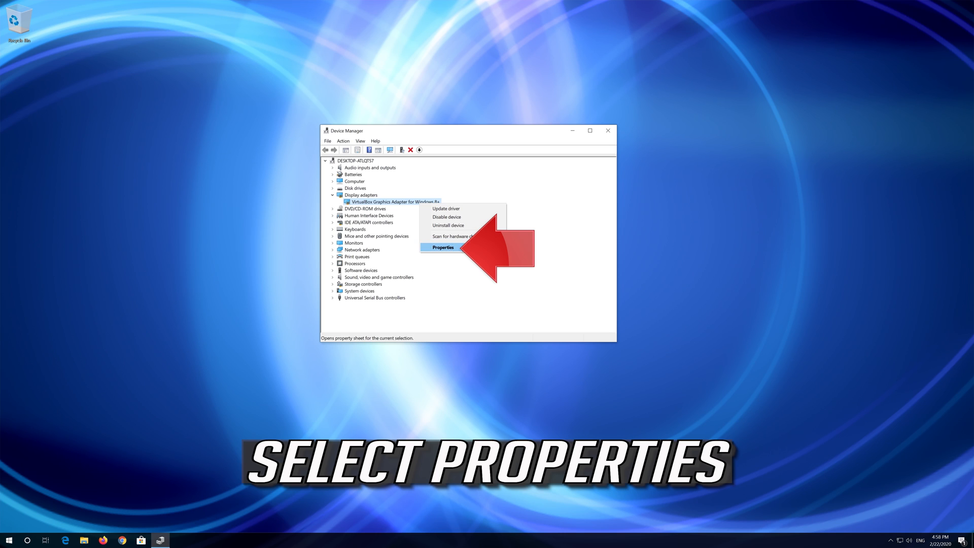
{"action": "left_click", "coordinate": [442, 248]}
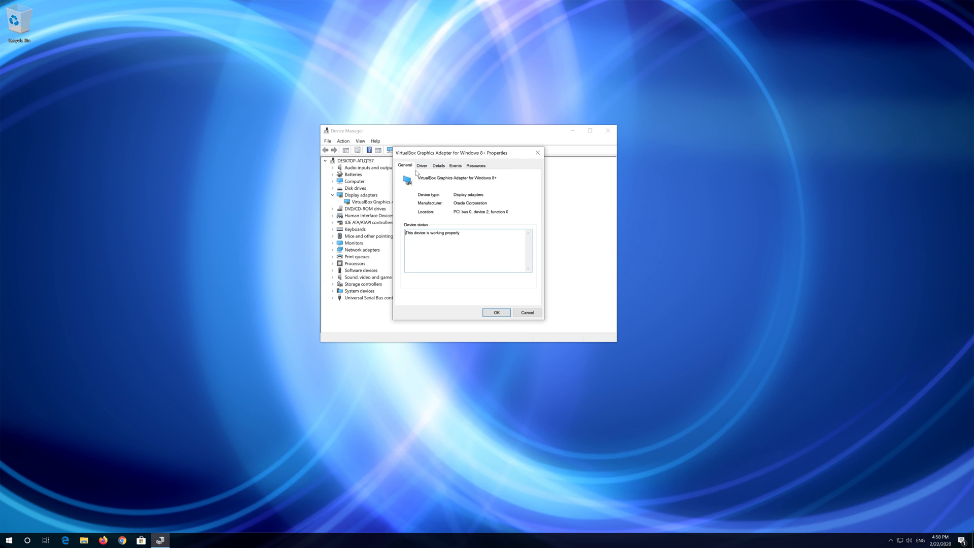
Step: Run an automatic driver update search for the VirtualBox graphics adapter from its Driver details
{"action": "left_click", "coordinate": [422, 165]}
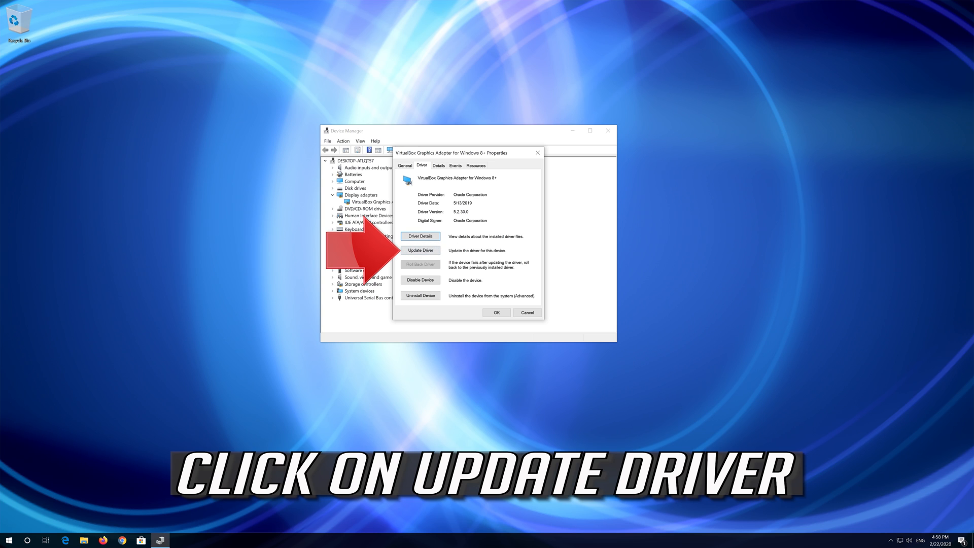
{"action": "left_click", "coordinate": [420, 249]}
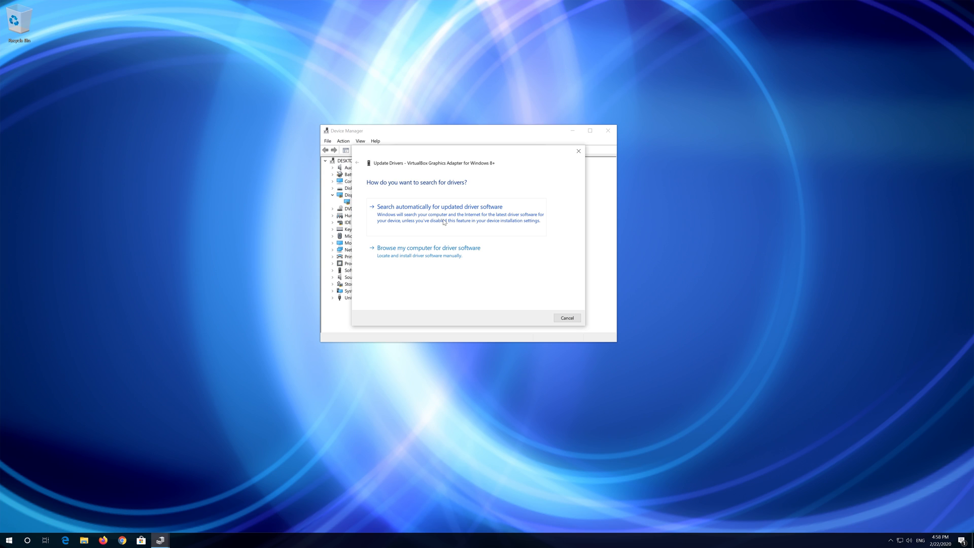
{"action": "left_click", "coordinate": [439, 206]}
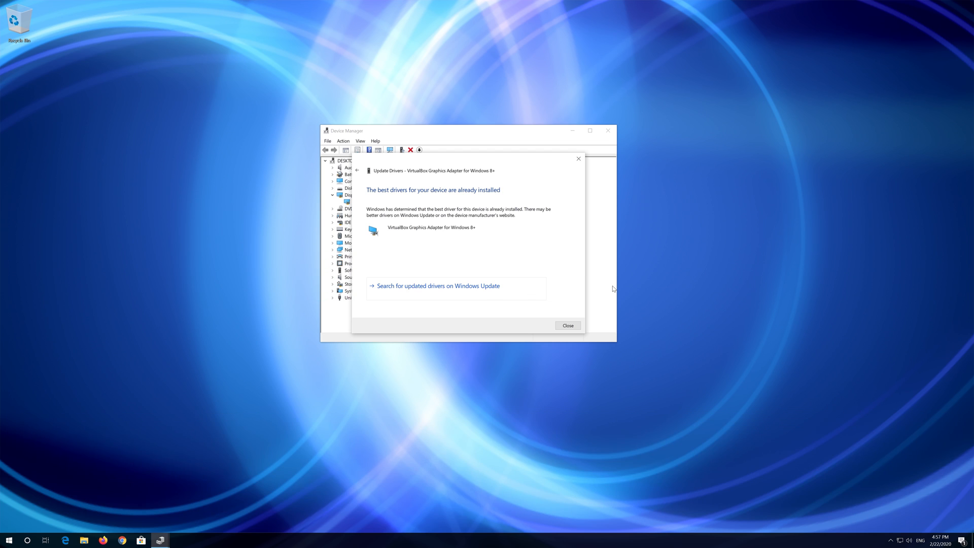
{"action": "mouse_move", "coordinate": [428, 290]}
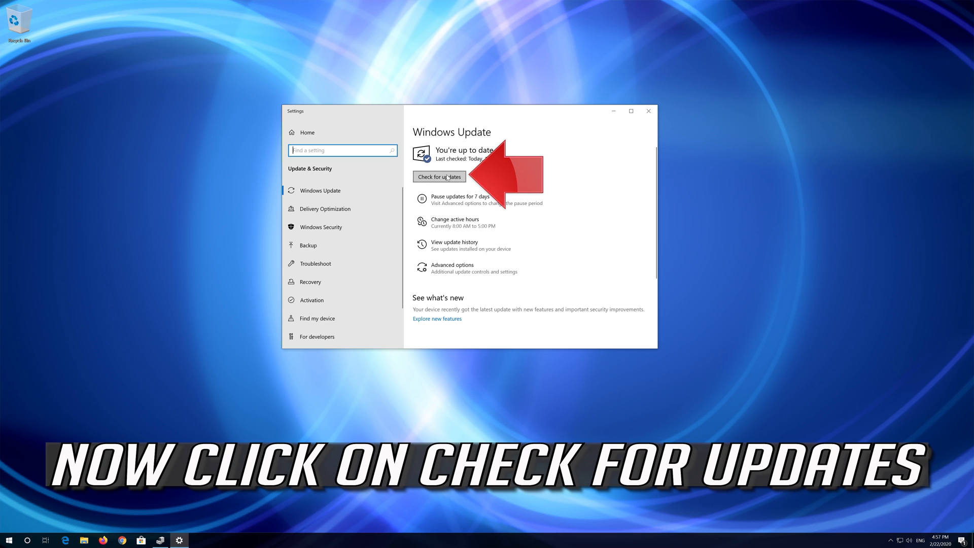
Step: Check Windows Update for new updates; the PC reports up to date
{"action": "left_click", "coordinate": [439, 177]}
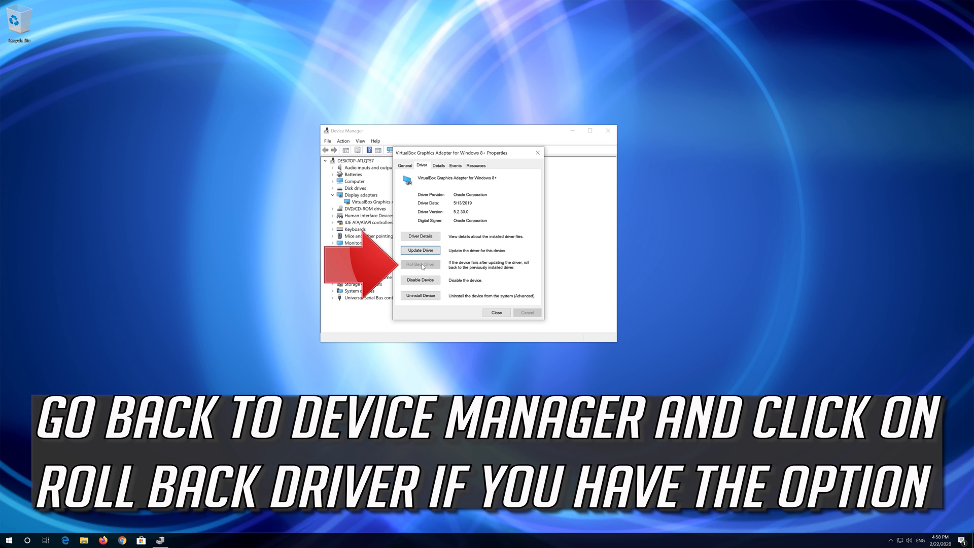
Step: Attempt Roll Back Driver, close the properties and Device Manager, and go to Start for a restart
{"action": "left_click", "coordinate": [496, 312]}
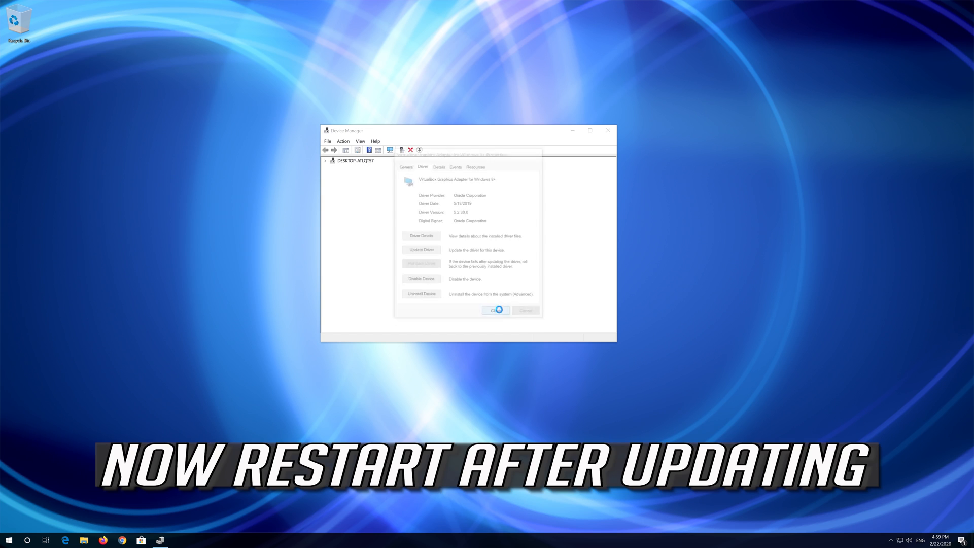
{"action": "left_click", "coordinate": [496, 311]}
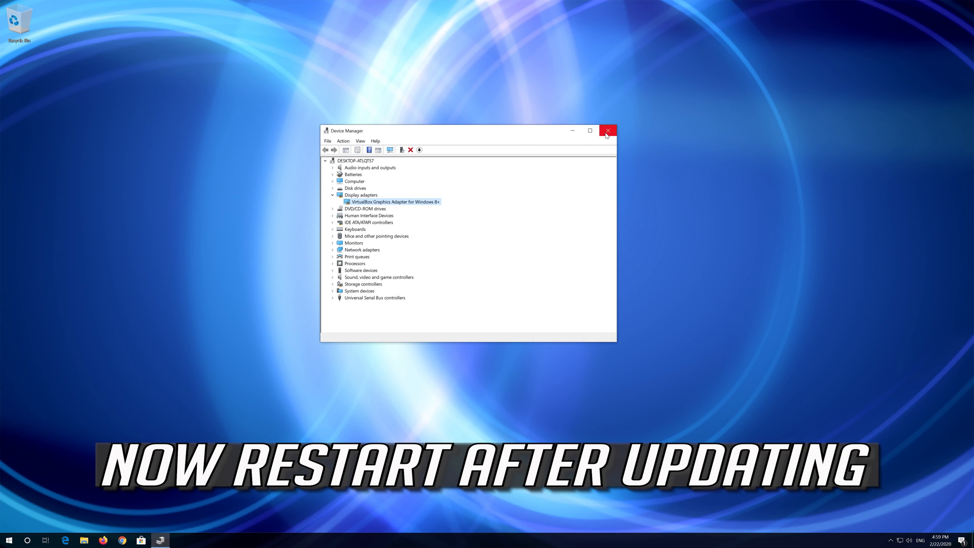
{"action": "left_click", "coordinate": [607, 131]}
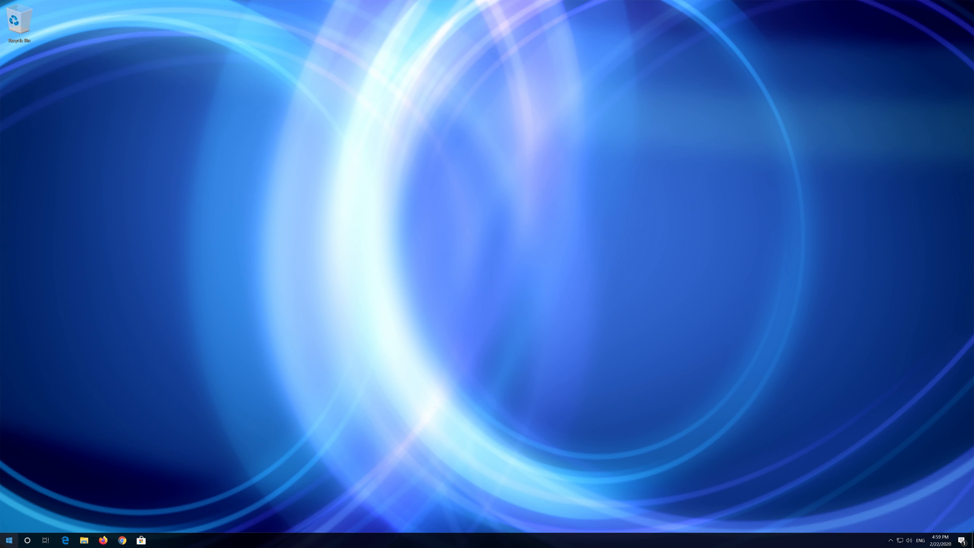
{"action": "left_click", "coordinate": [9, 540]}
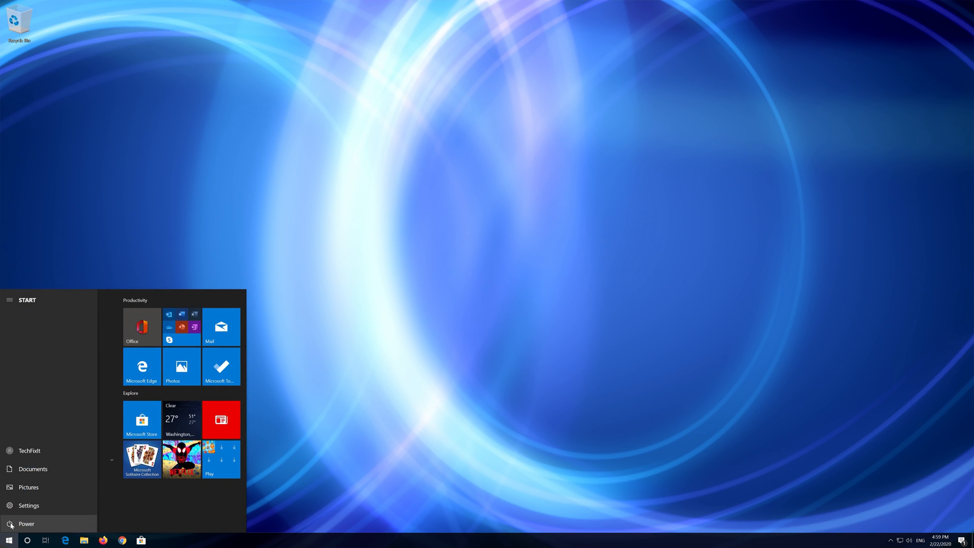
{"action": "mouse_move", "coordinate": [22, 507]}
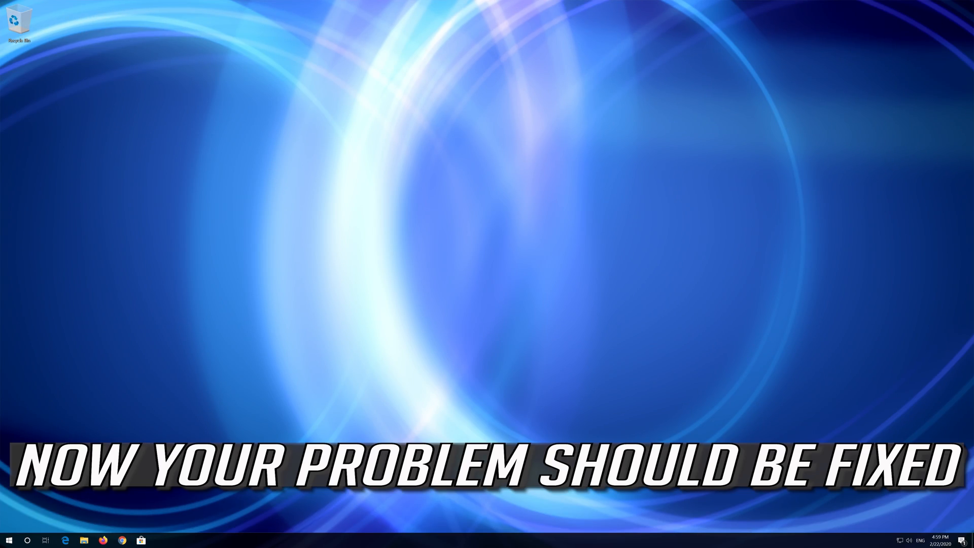
Step: Reopen Device Manager from a Start menu search for 'device manager'
{"action": "left_click", "coordinate": [9, 540]}
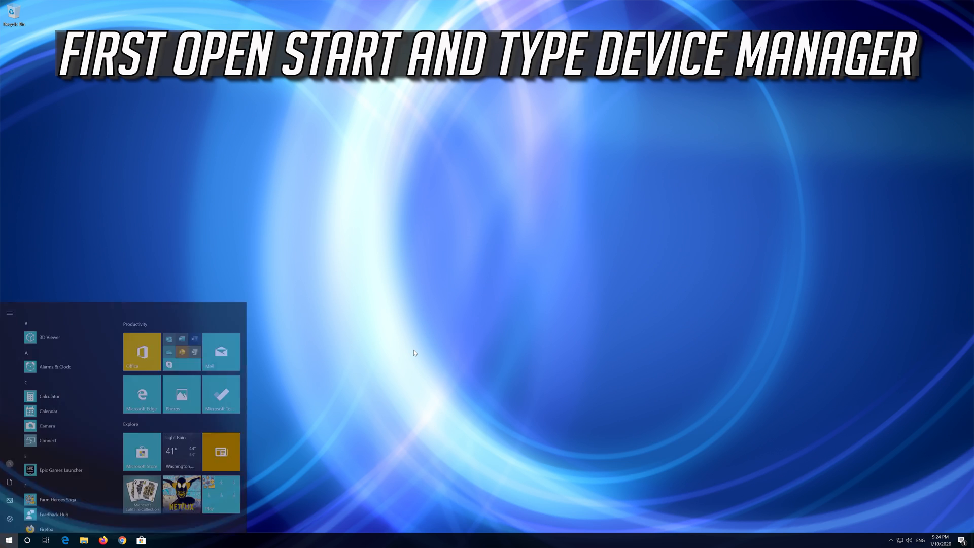
{"action": "type", "text": "device manager"}
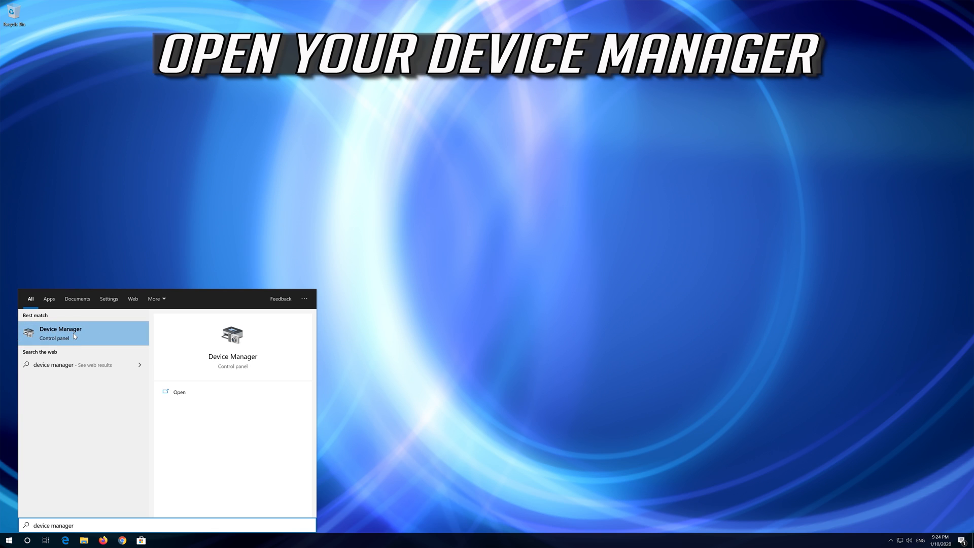
{"action": "left_click", "coordinate": [60, 332]}
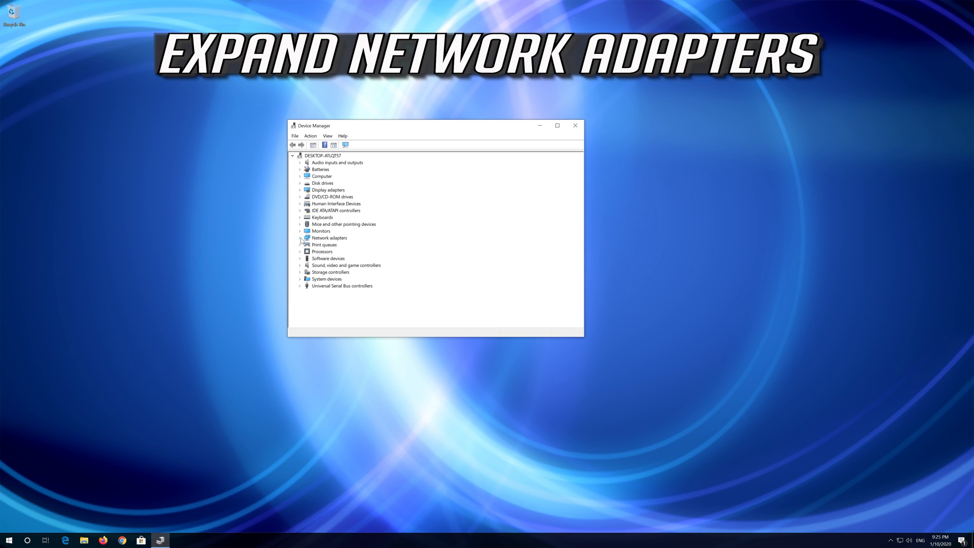
Step: Uninstall the Intel PRO/1000 MT Desktop Adapter under Network adapters and confirm the removal
{"action": "left_click", "coordinate": [300, 238]}
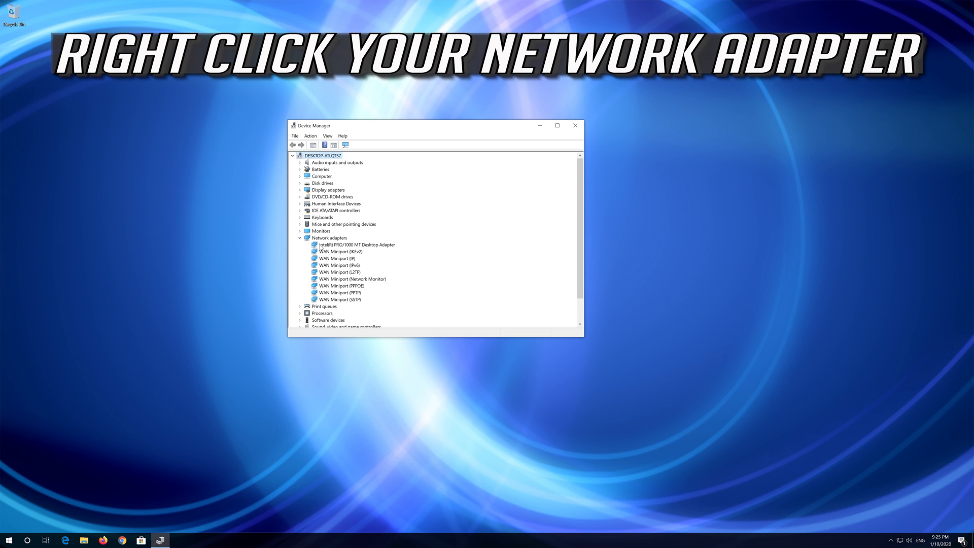
{"action": "left_click", "coordinate": [358, 244]}
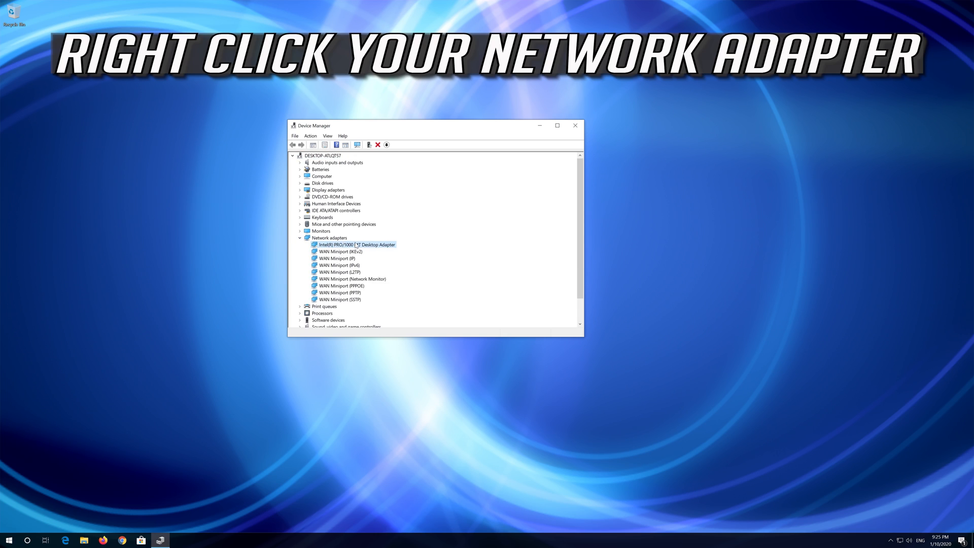
{"action": "mouse_move", "coordinate": [361, 244]}
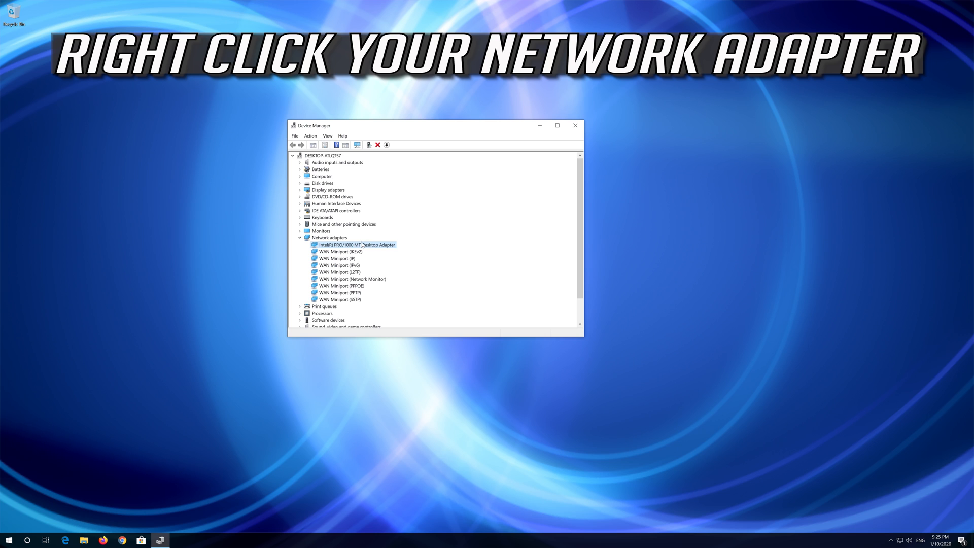
{"action": "right_click", "coordinate": [355, 244]}
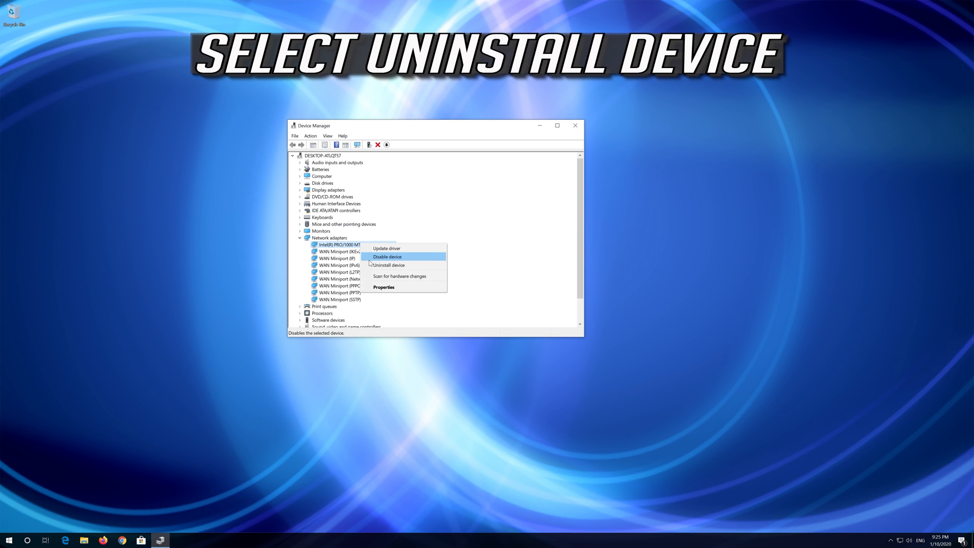
{"action": "mouse_move", "coordinate": [389, 265]}
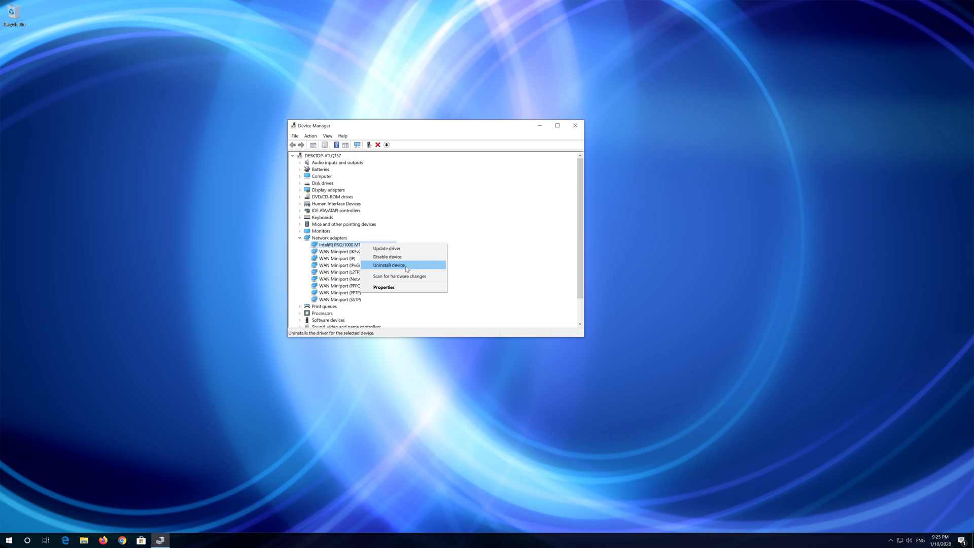
{"action": "left_click", "coordinate": [389, 265]}
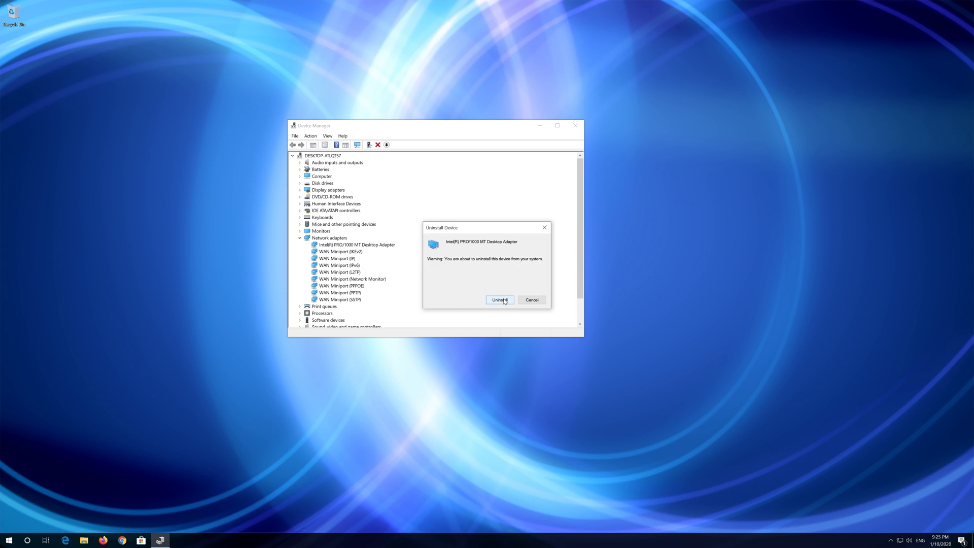
{"action": "left_click", "coordinate": [499, 300]}
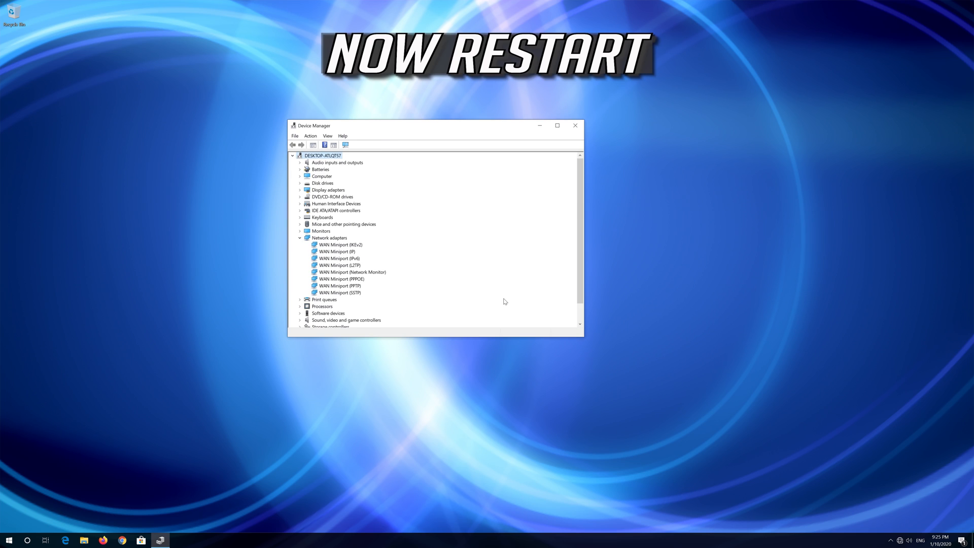
{"action": "mouse_move", "coordinate": [574, 126]}
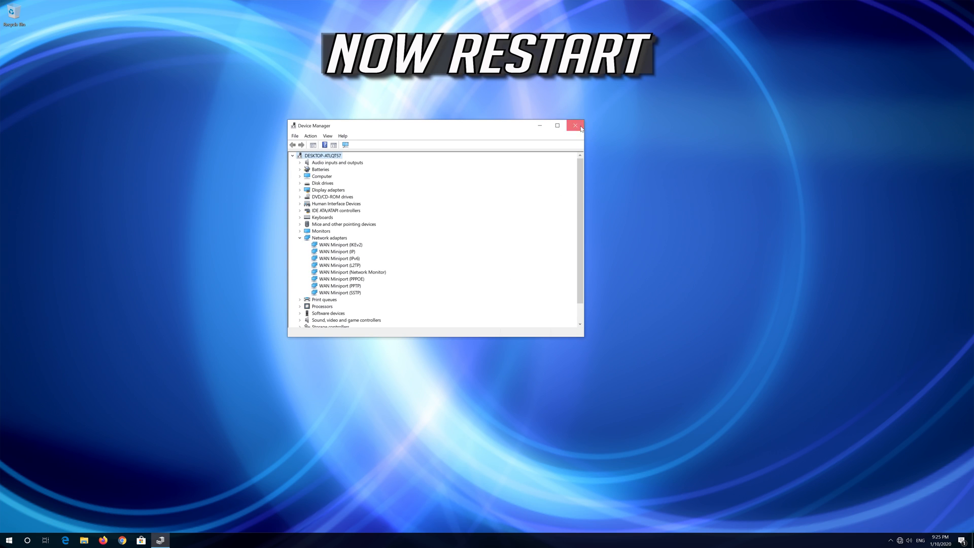
Step: Close Device Manager and bring up the Start menu power options to restart
{"action": "left_click", "coordinate": [574, 124]}
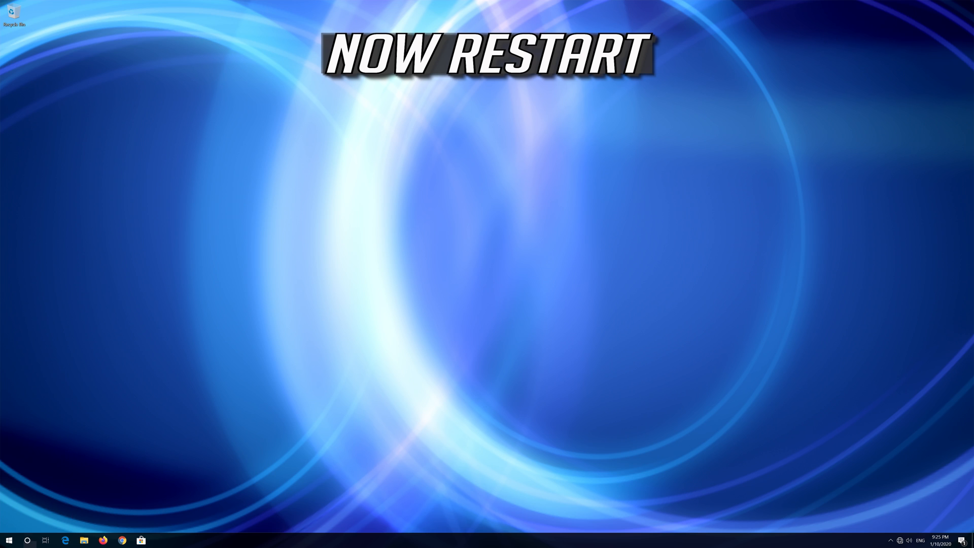
{"action": "left_click", "coordinate": [9, 540]}
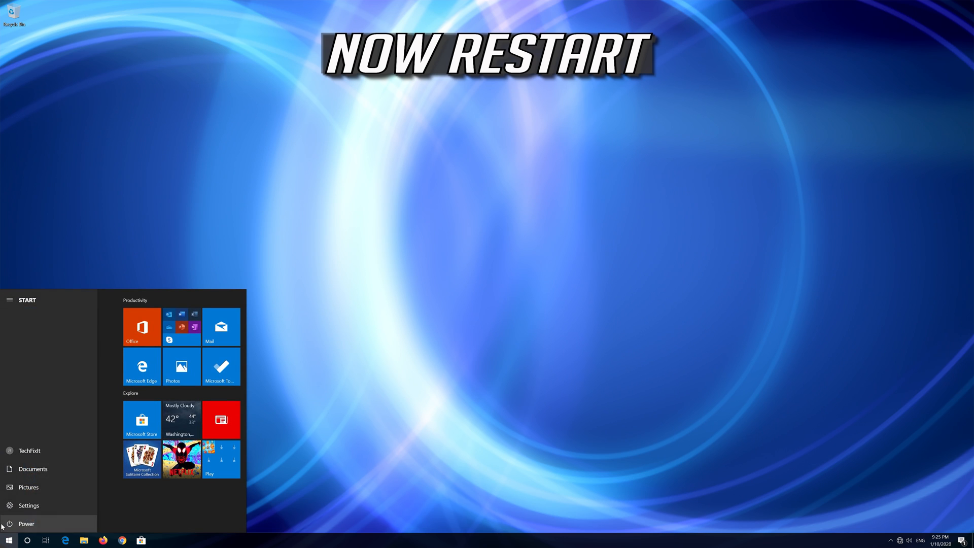
{"action": "mouse_move", "coordinate": [18, 518]}
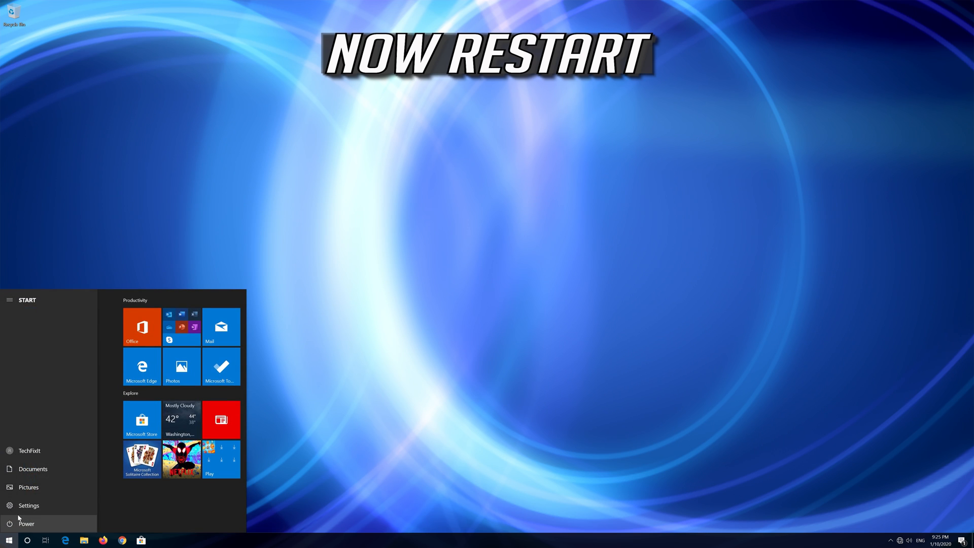
{"action": "left_click", "coordinate": [26, 524]}
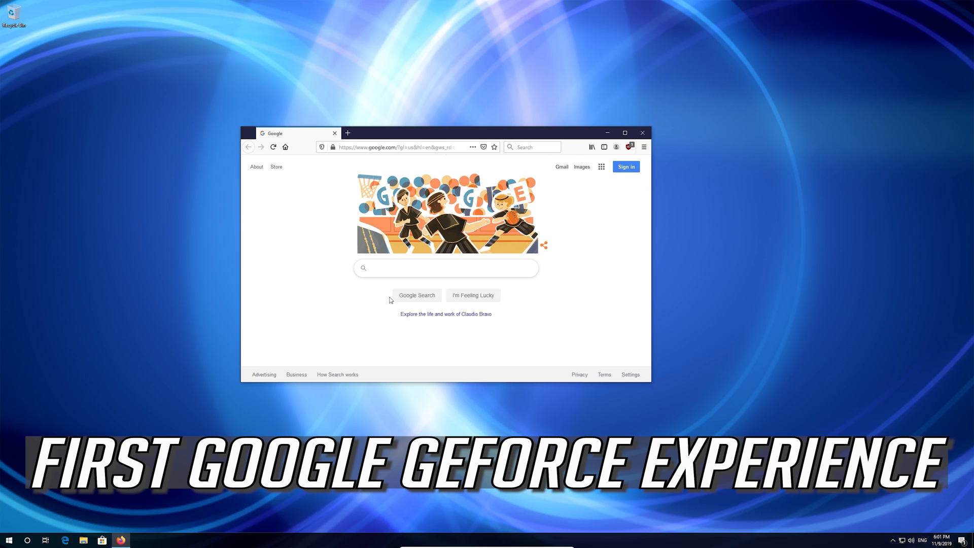
Step: Google 'geforce experience' and go to the GeForce Experience - Nvidia page
{"action": "type", "text": "geforce experience"}
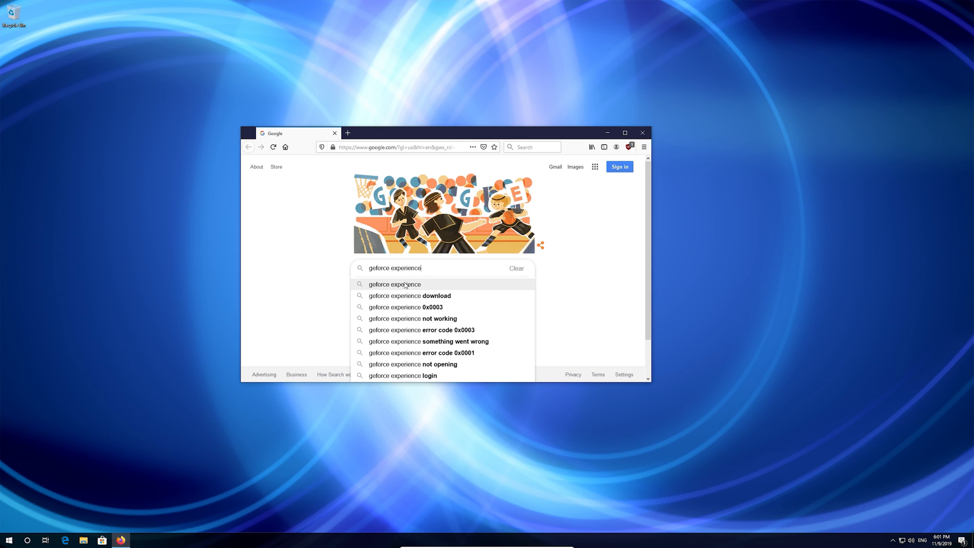
{"action": "left_click", "coordinate": [394, 284]}
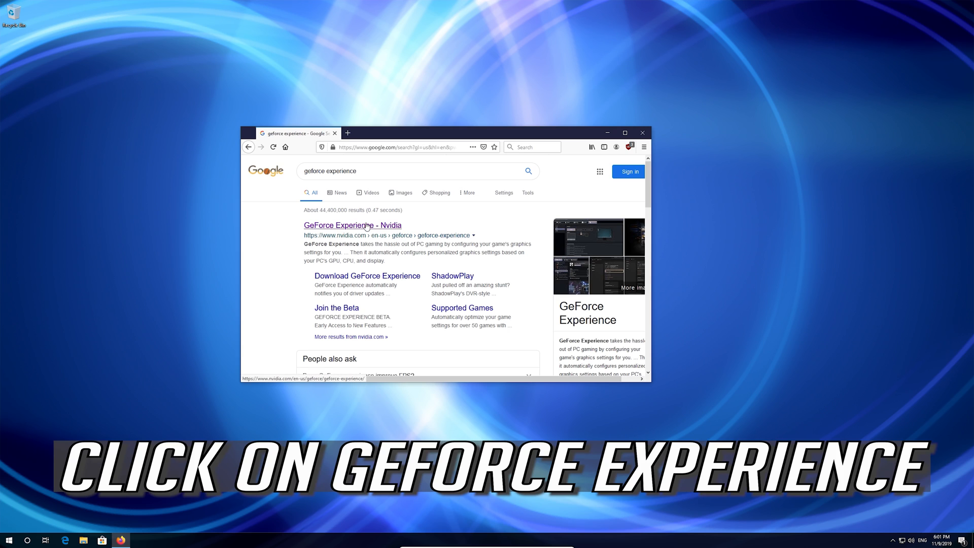
{"action": "left_click", "coordinate": [352, 225]}
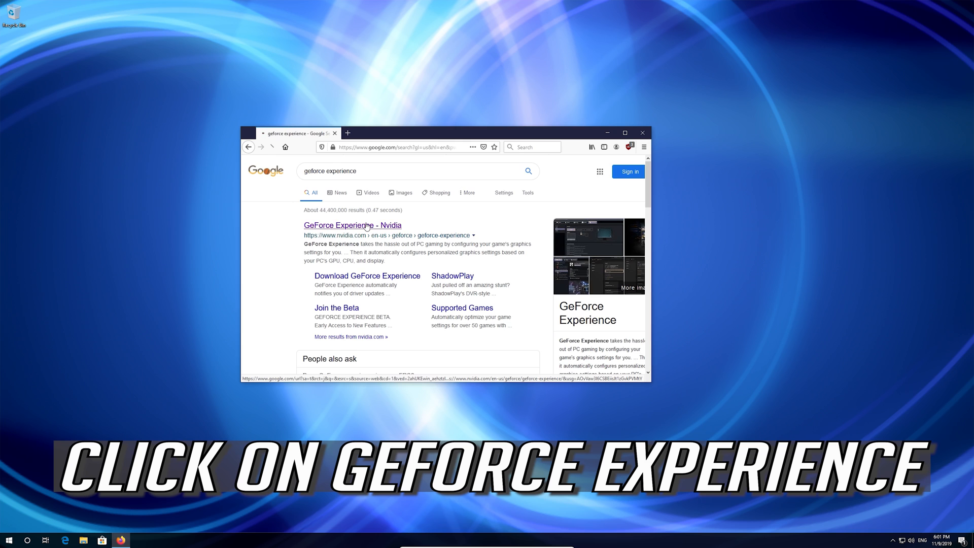
{"action": "left_click", "coordinate": [352, 225]}
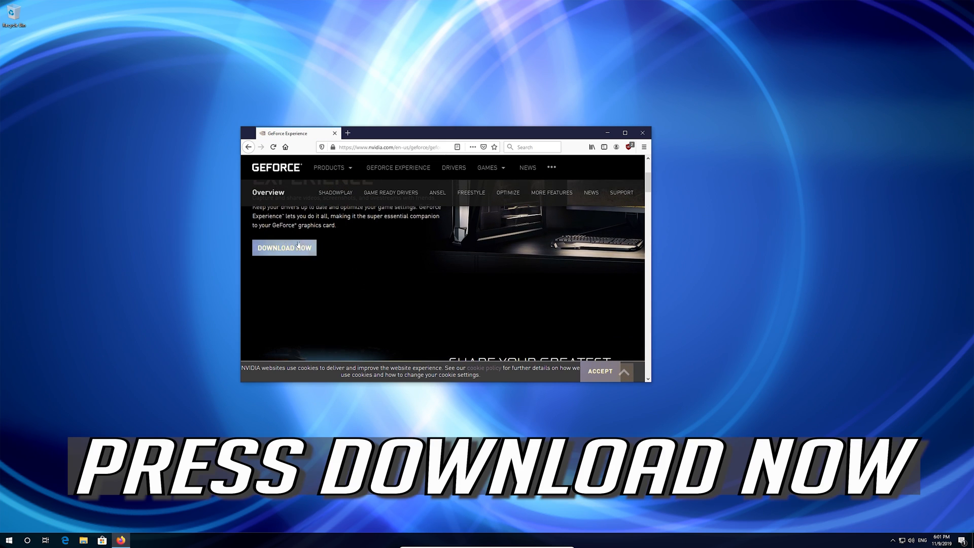
Step: Download the GeForce Experience installer via Download Now and save the file
{"action": "left_click", "coordinate": [284, 247]}
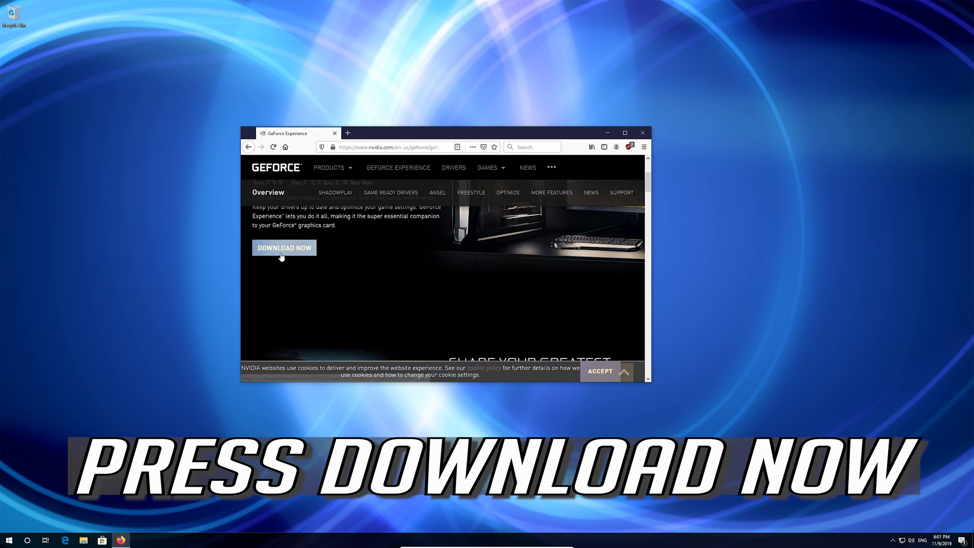
{"action": "left_click", "coordinate": [283, 248]}
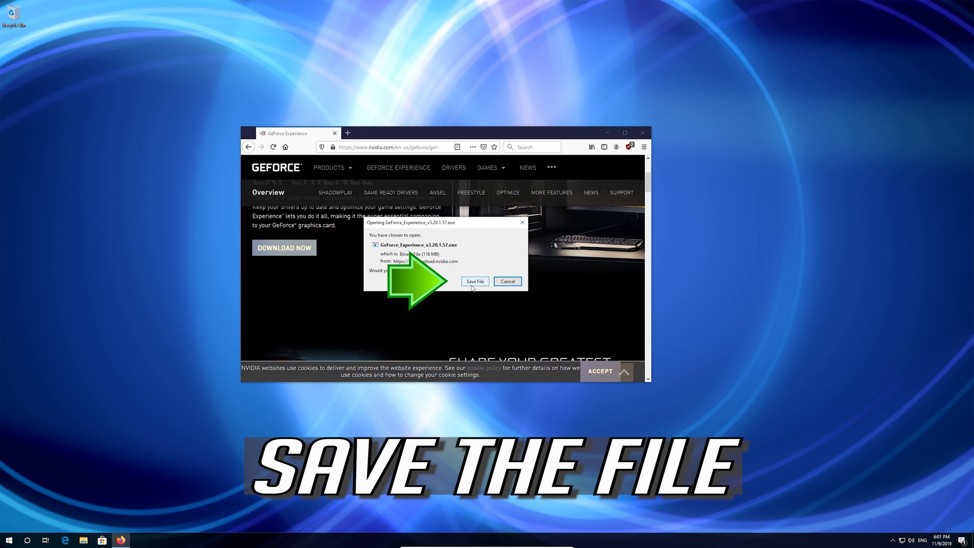
{"action": "left_click", "coordinate": [474, 281]}
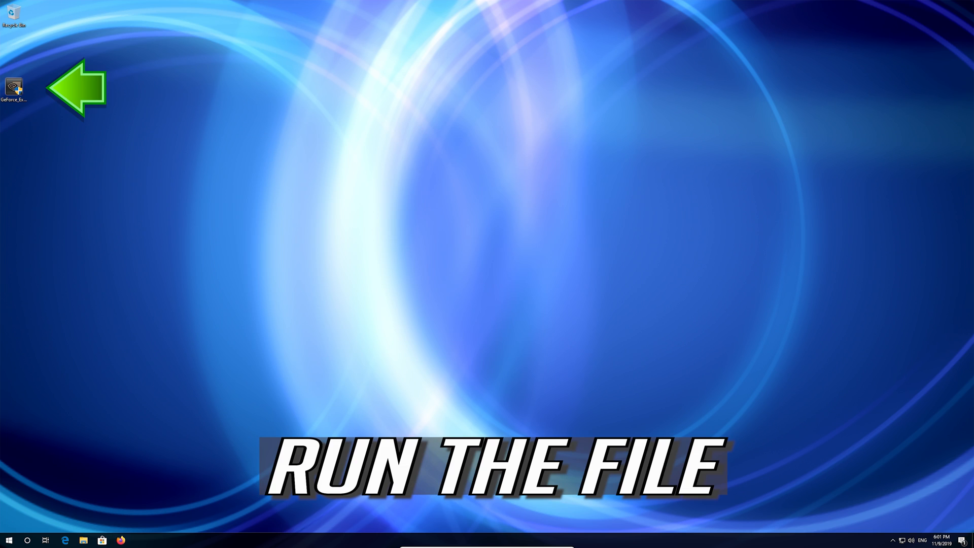
Step: Run the downloaded GeForce Experience installer from the desktop and allow it to make changes
{"action": "left_click", "coordinate": [13, 87]}
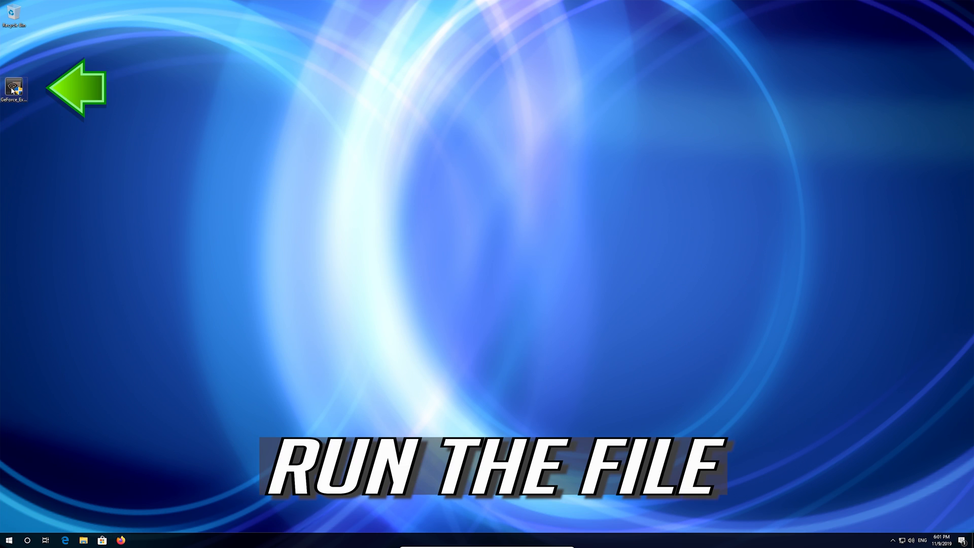
{"action": "double_click", "coordinate": [13, 88]}
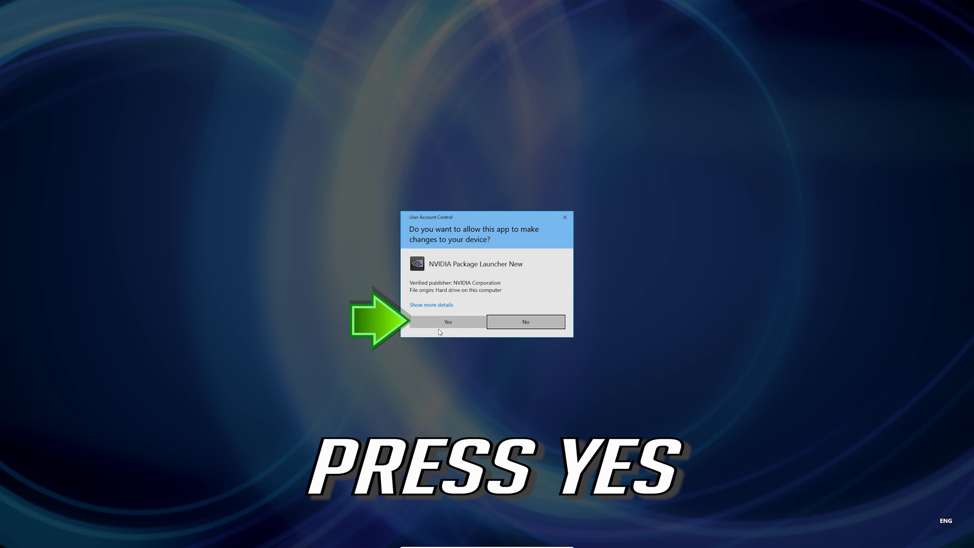
{"action": "left_click", "coordinate": [448, 321]}
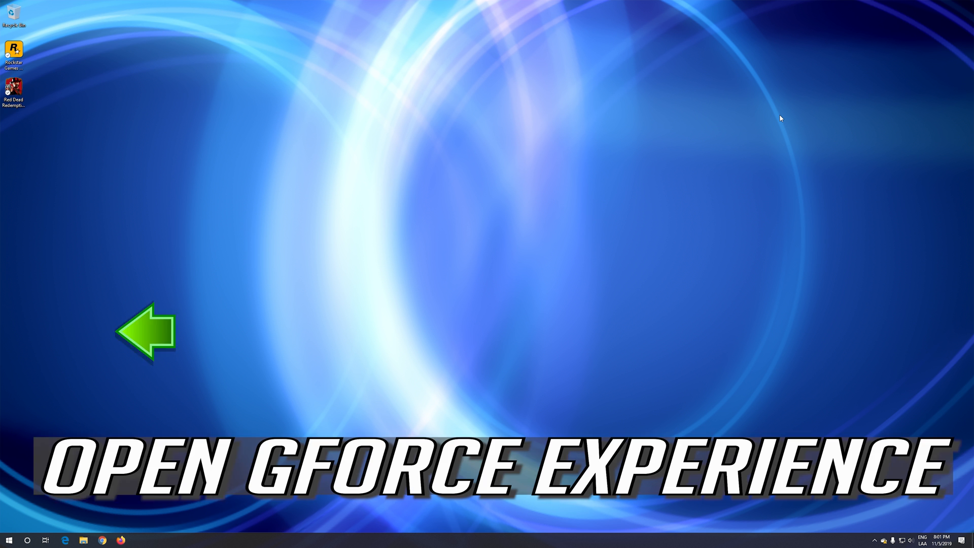
Step: Launch GeForce Experience from Start and go to its Drivers page showing Game Ready Driver 441.12
{"action": "type", "text": "gforce experience"}
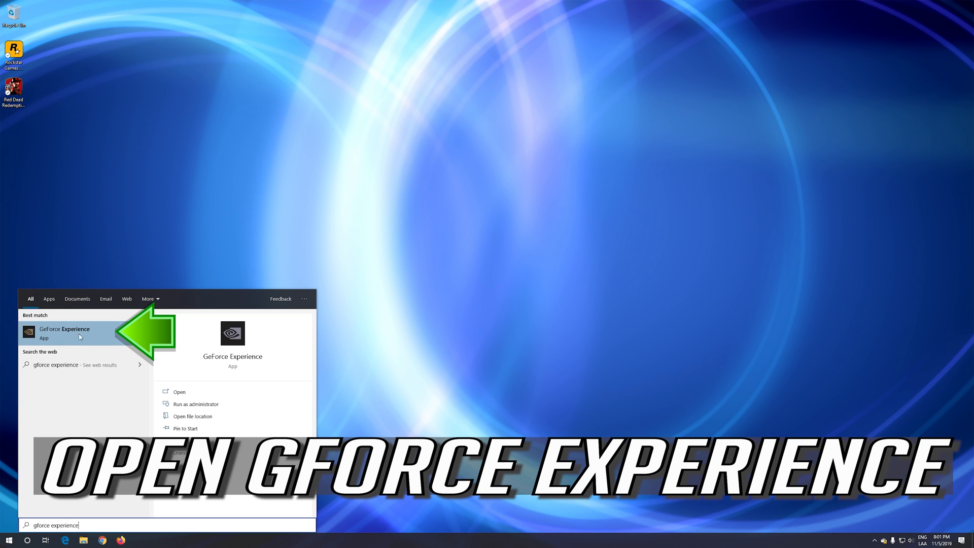
{"action": "left_click", "coordinate": [64, 332]}
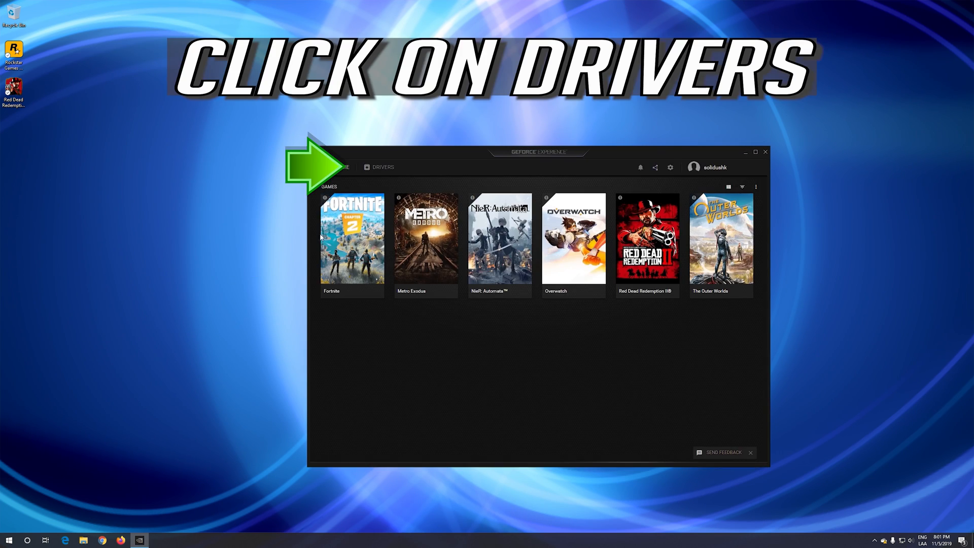
{"action": "mouse_move", "coordinate": [379, 167]}
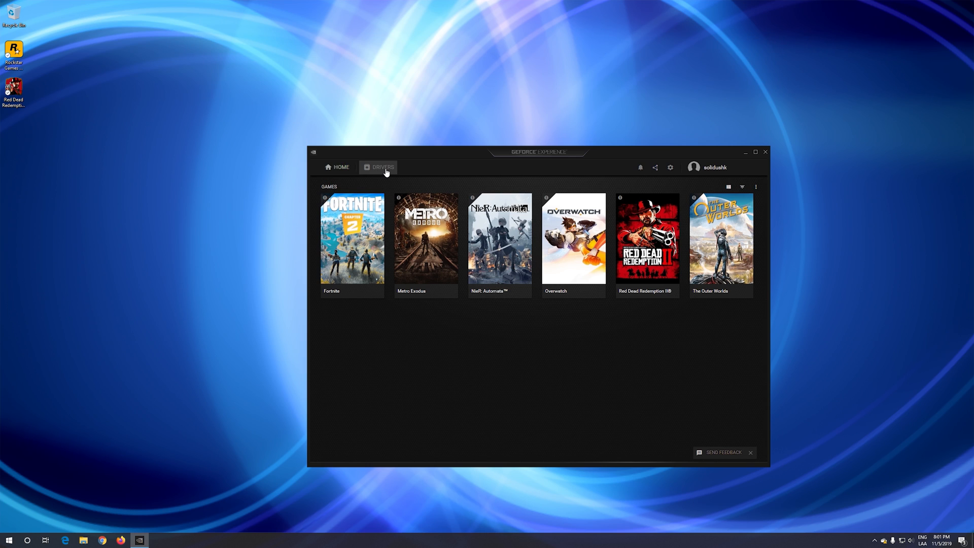
{"action": "left_click", "coordinate": [383, 166]}
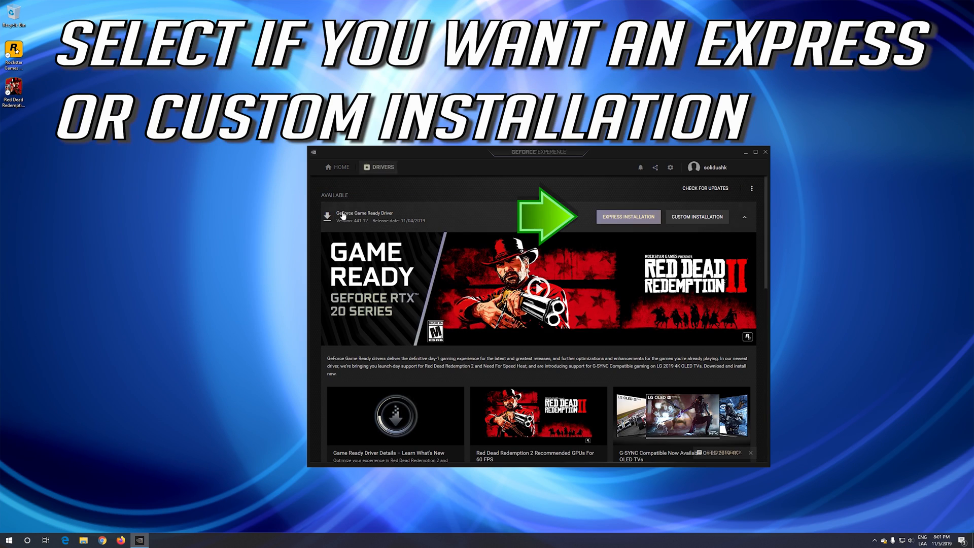